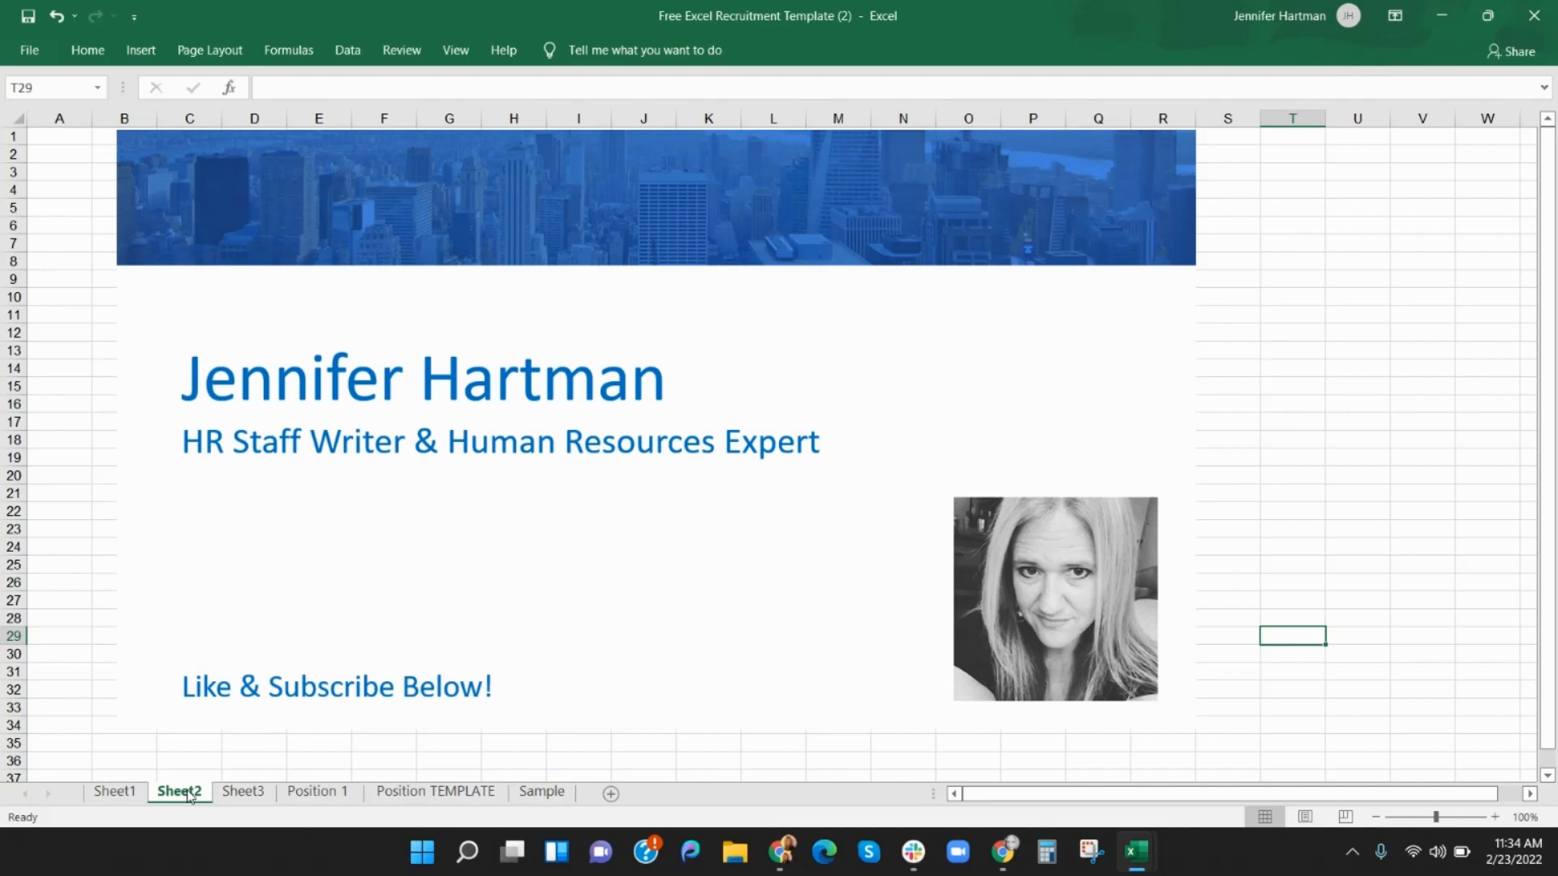
Show the blank Position 1 sheet with its applicant status, dates applied and interview columns
click(317, 791)
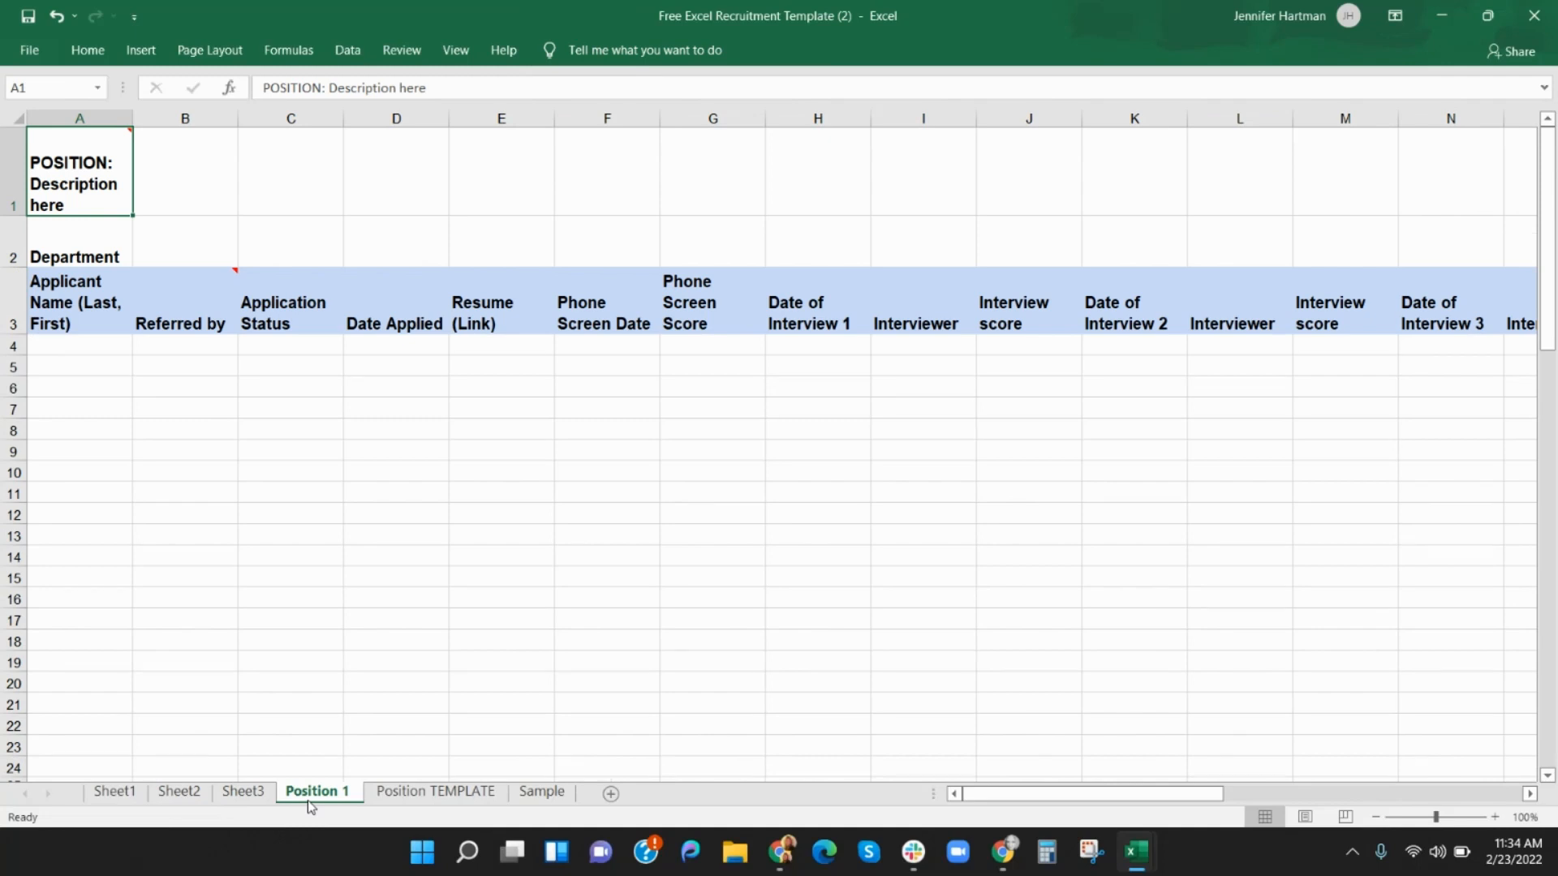
Show the Sample sheet listing example Assembler applicants with statuses, test scores and ratings
click(541, 791)
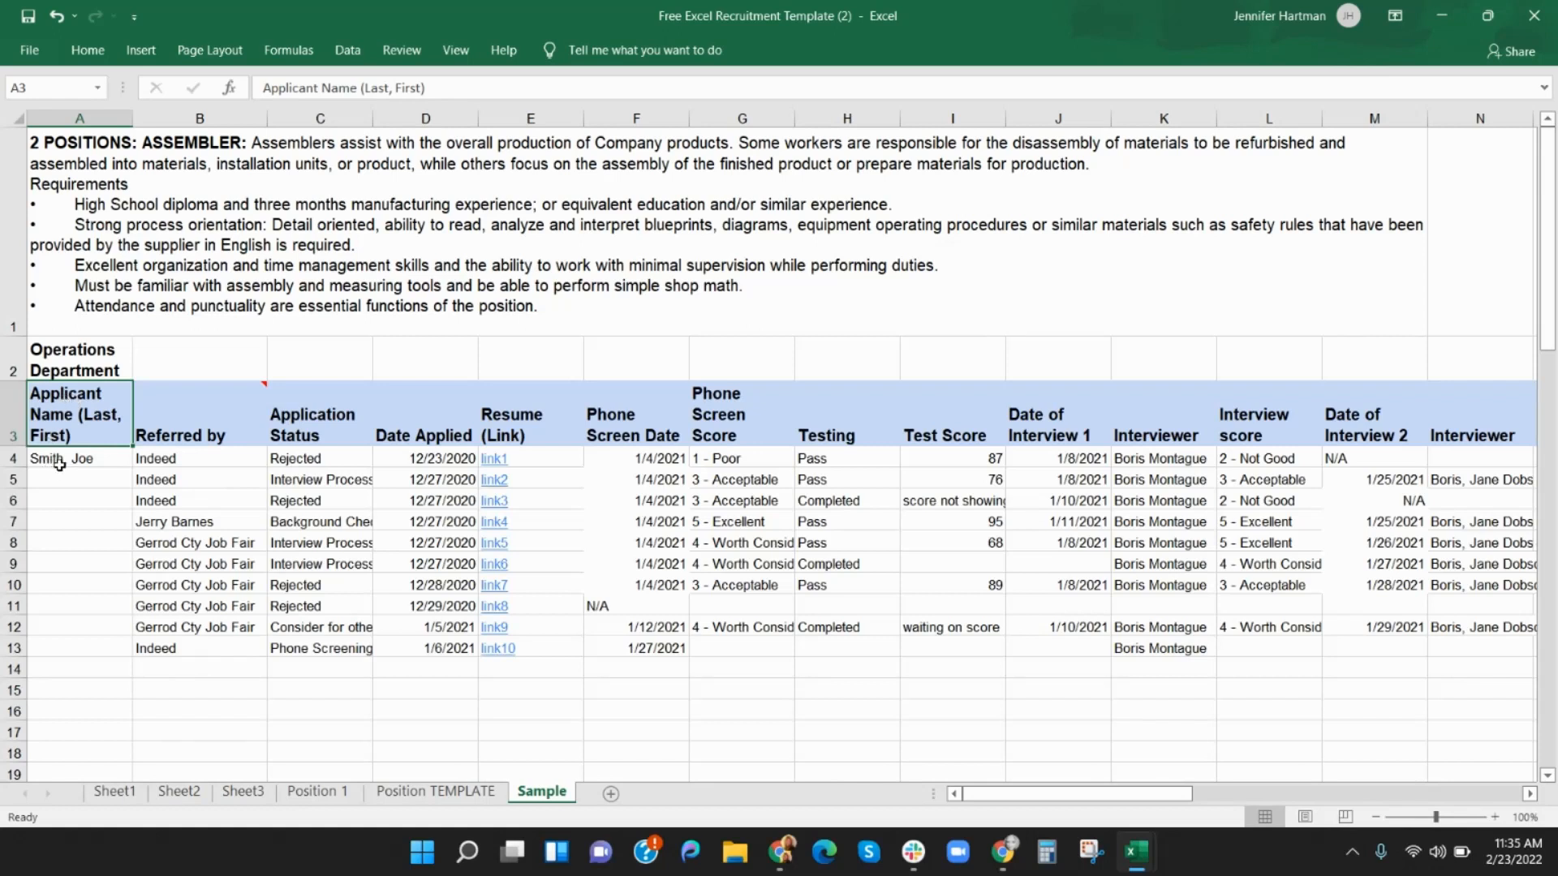
click(199, 457)
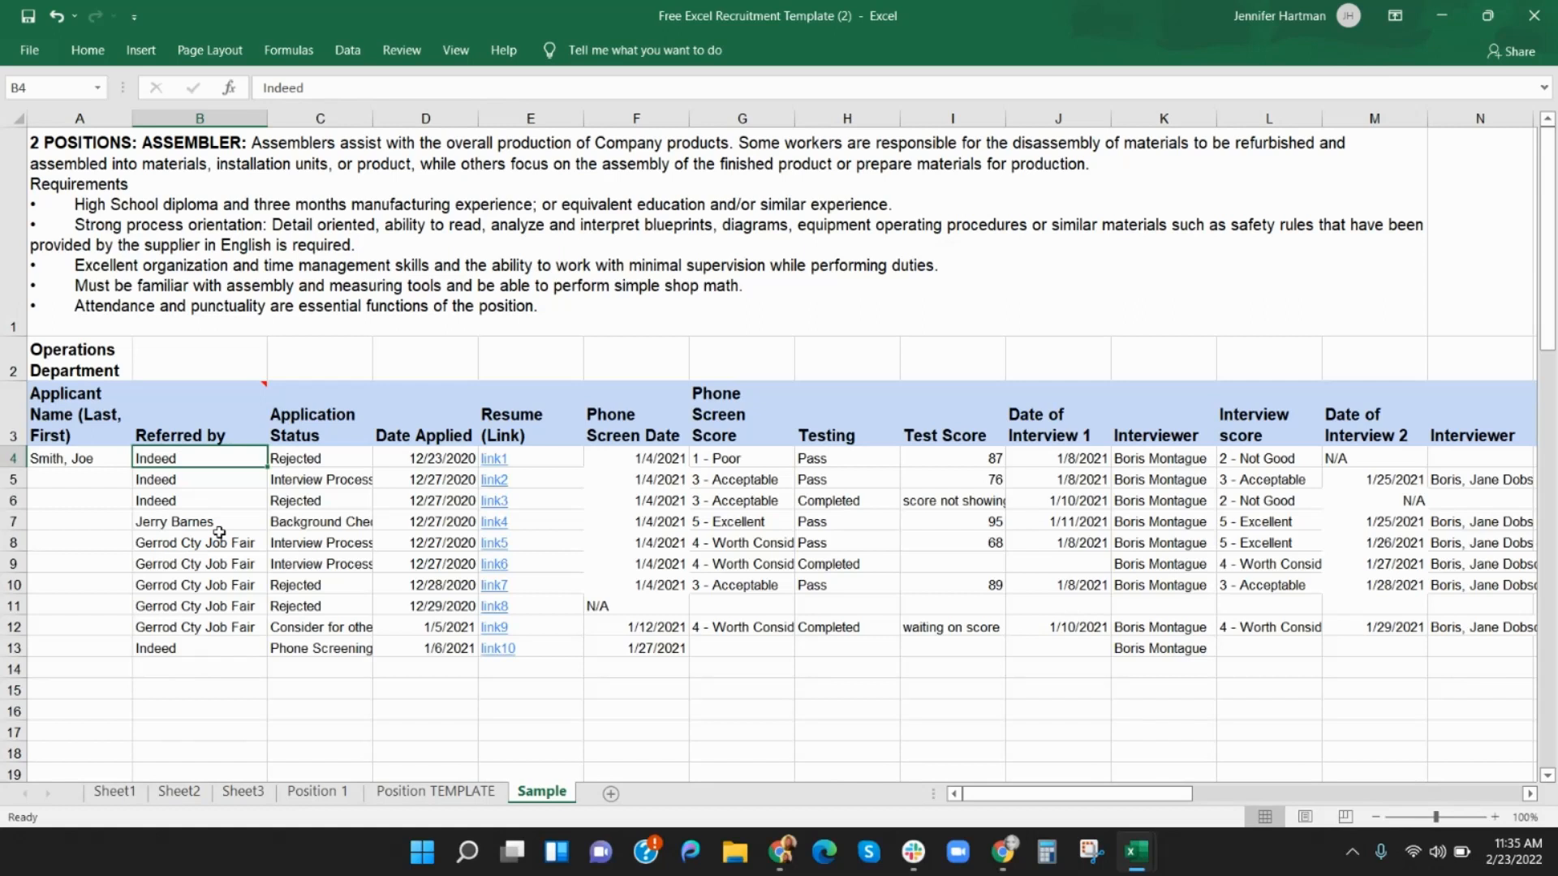
click(741, 458)
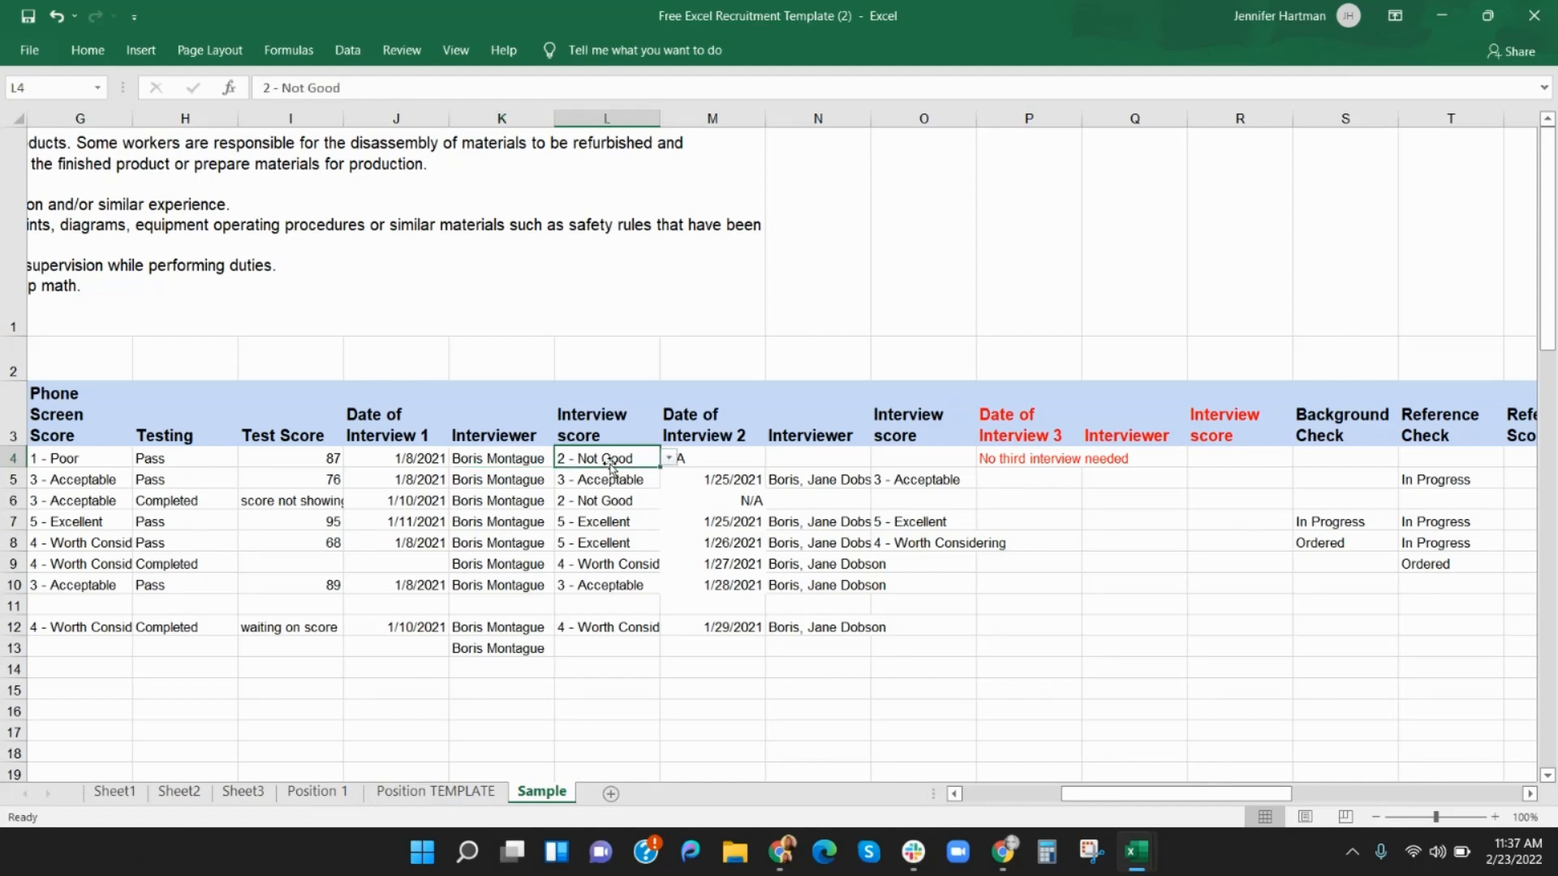
scroll(right, 3)
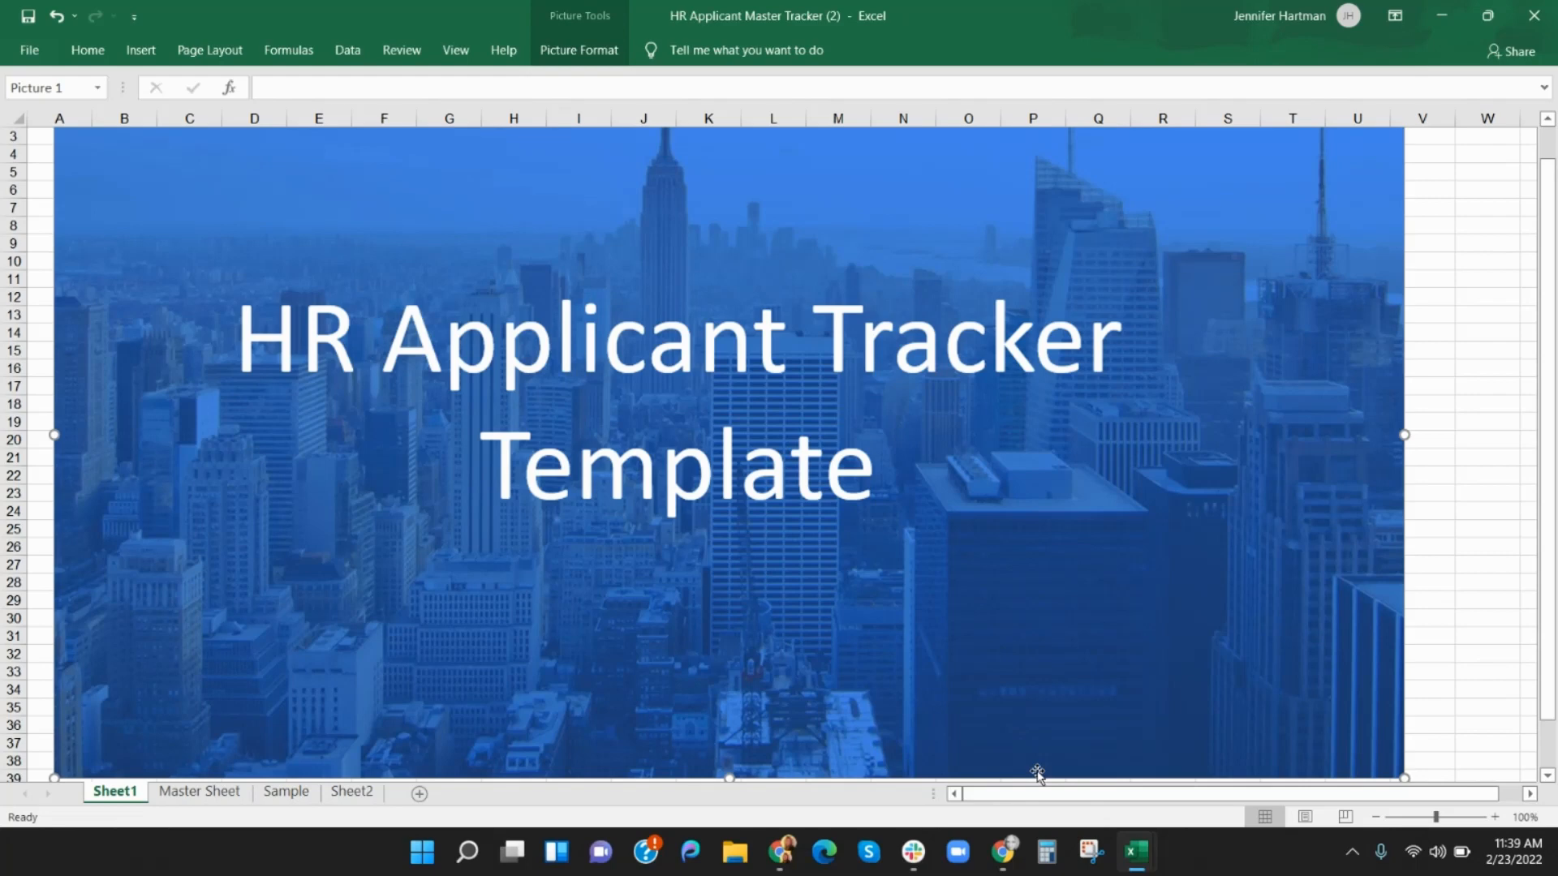
click(351, 792)
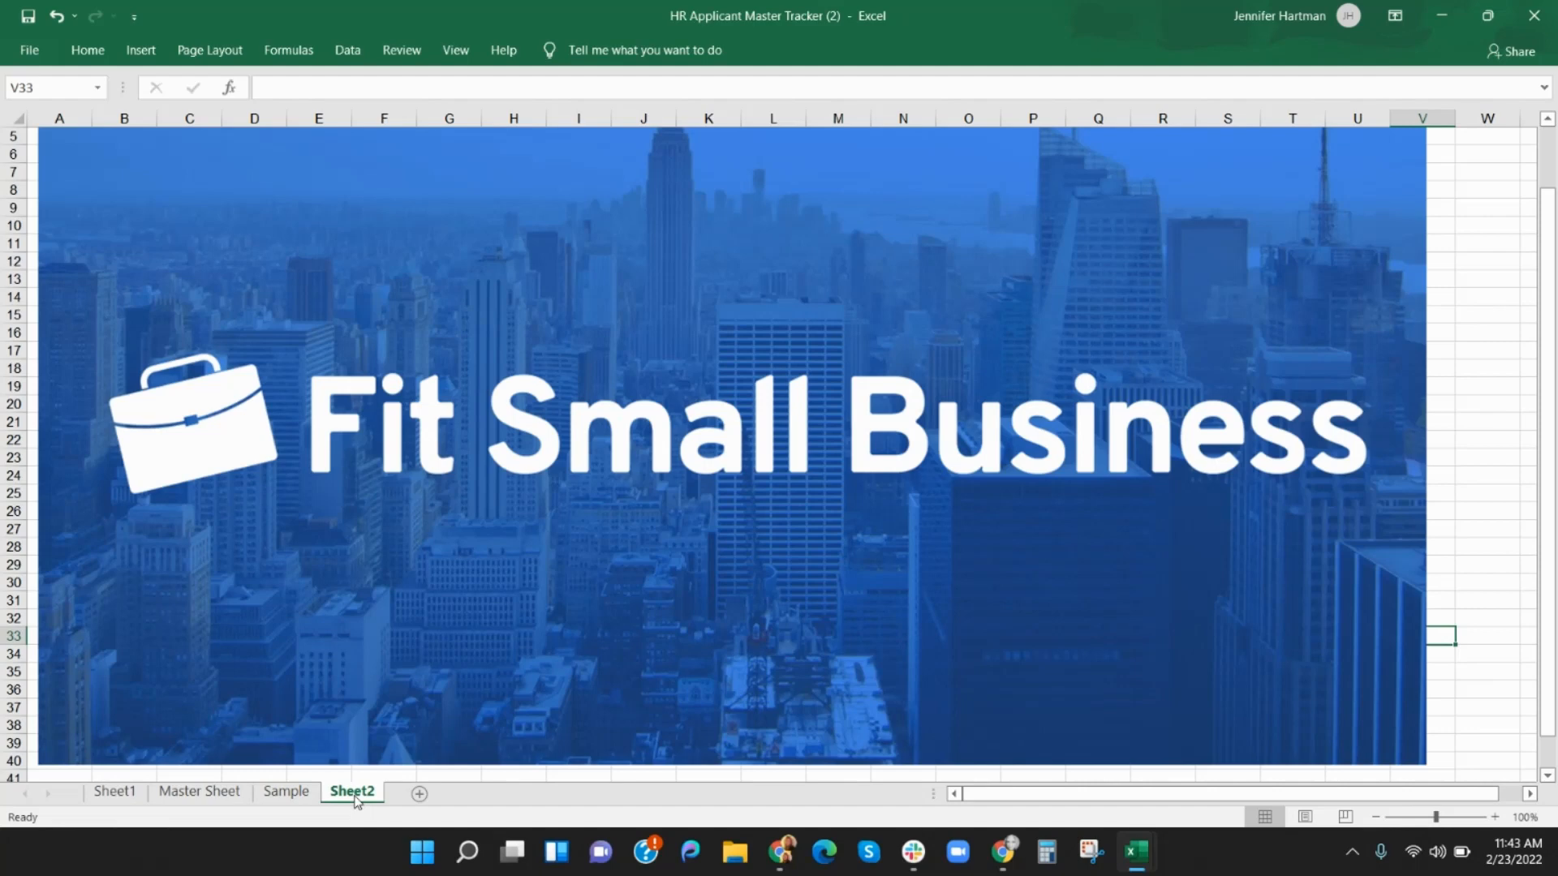